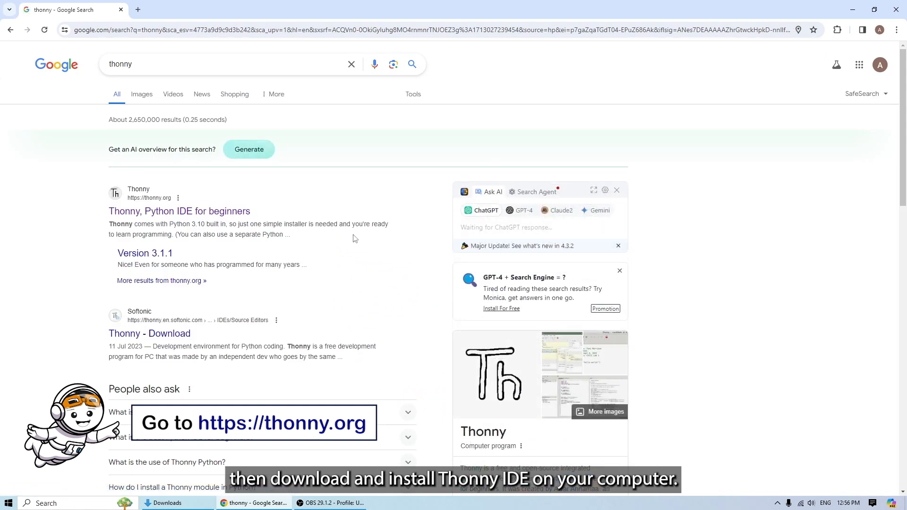
- Open thonny.org from the 'Thonny, Python IDE for beginners' search result
click(179, 211)
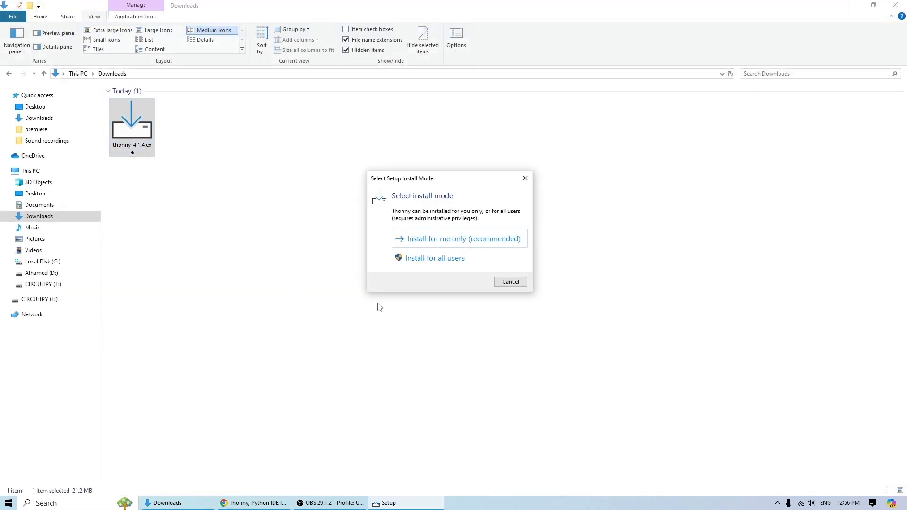
- Install Thonny for me only in the default folder with a desktop icon, then finish
click(459, 238)
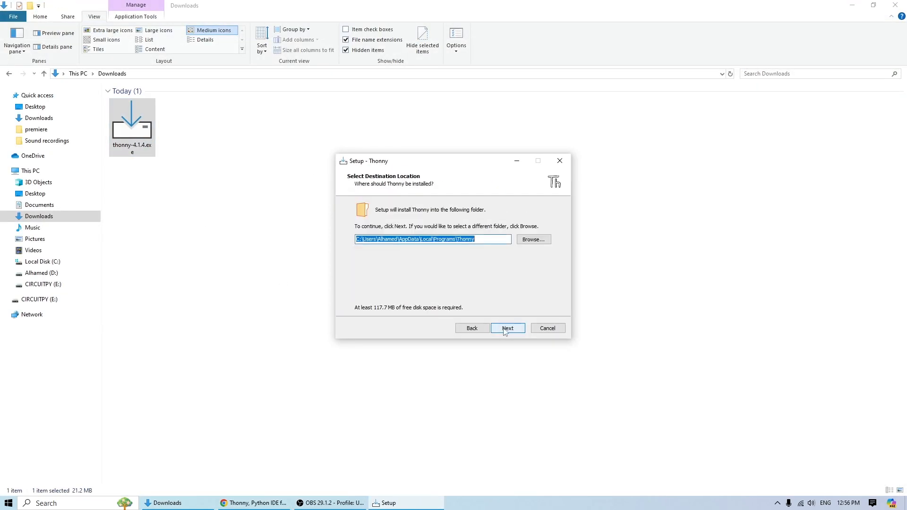
click(507, 328)
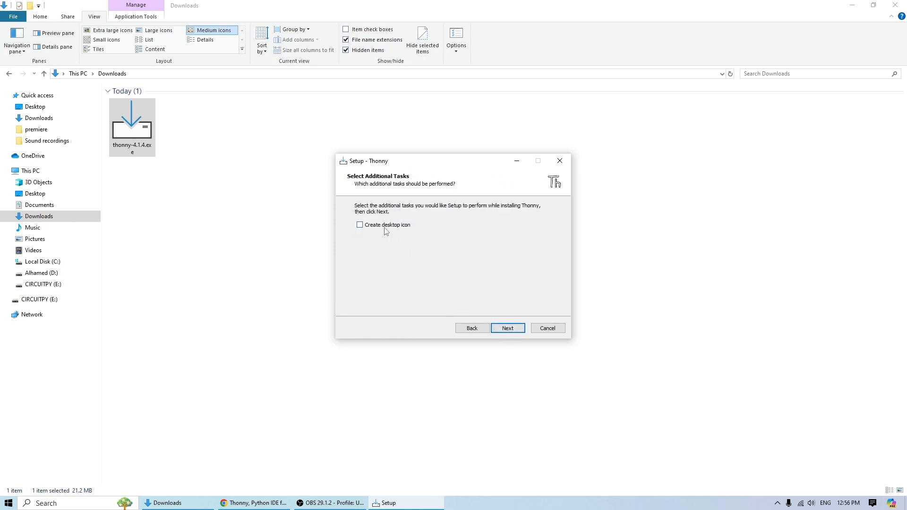
click(359, 225)
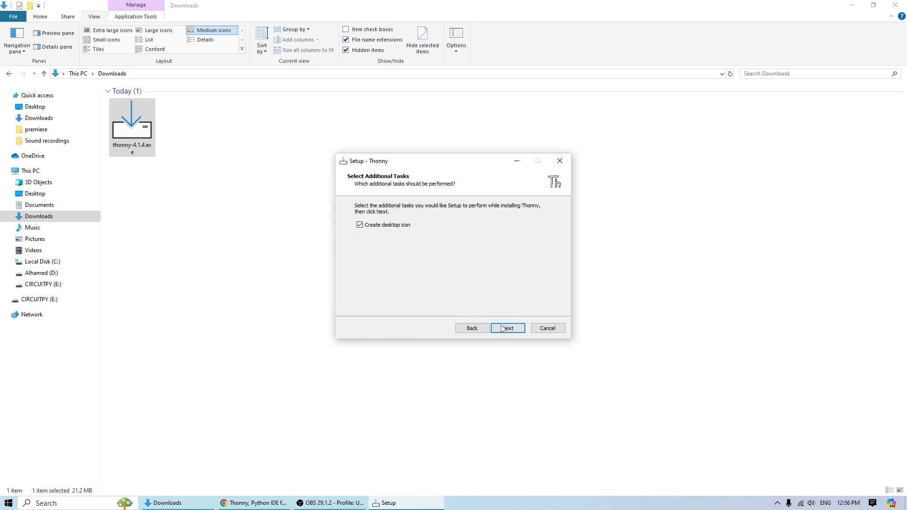
click(507, 328)
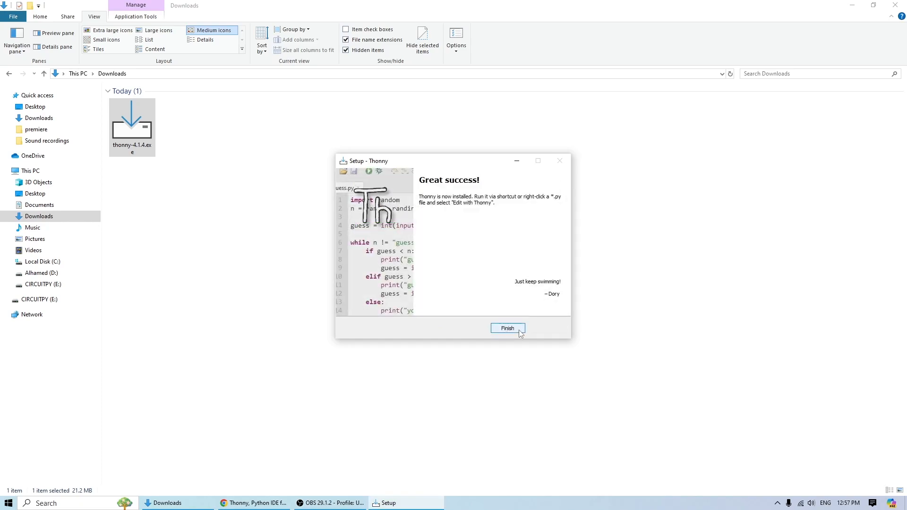
click(507, 328)
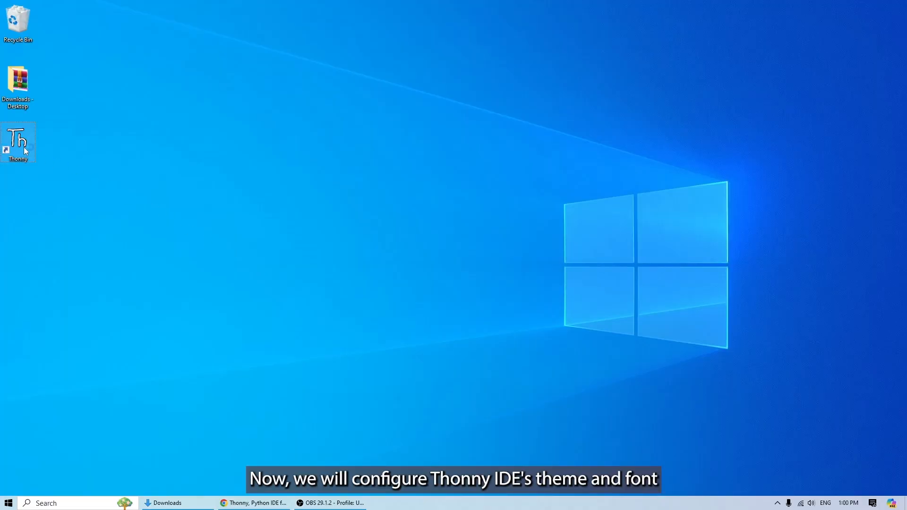
- Launch Thonny and confirm the Raspberry Pi theme with Consolas editor font in Tools > Options
double_click(17, 139)
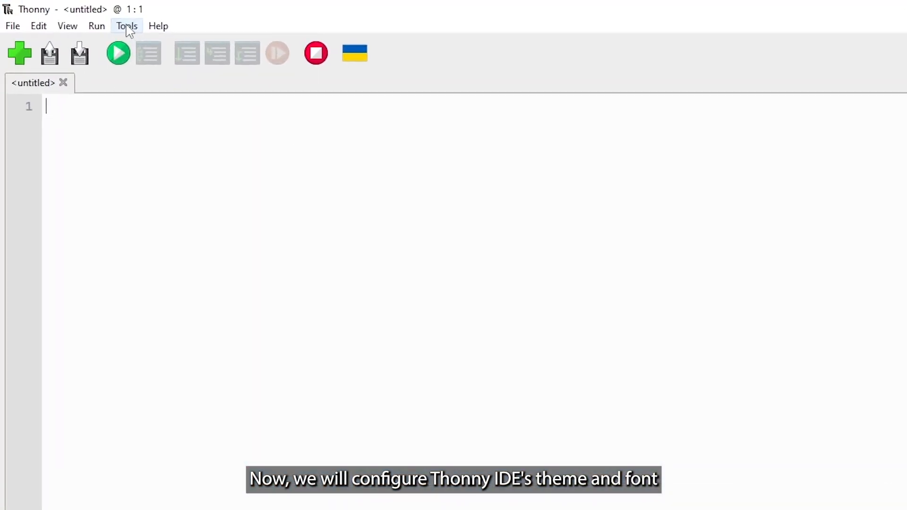
click(126, 27)
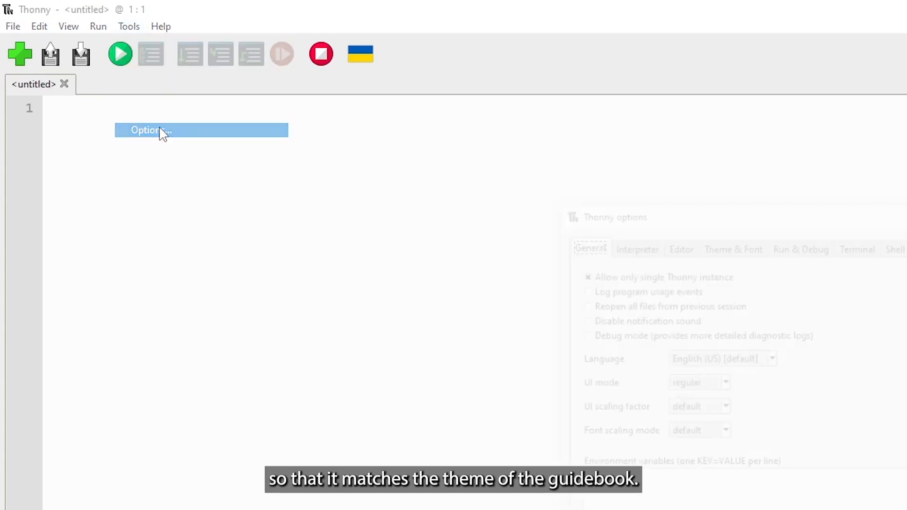
click(151, 130)
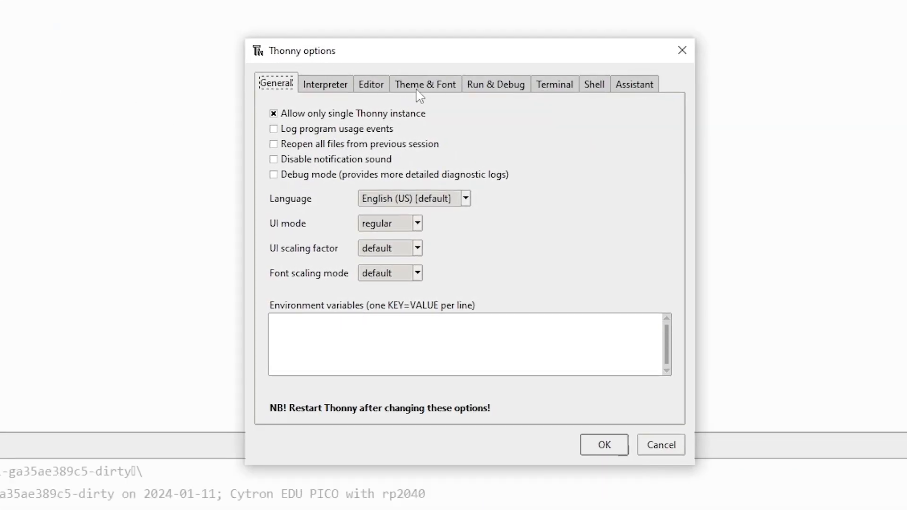
click(425, 84)
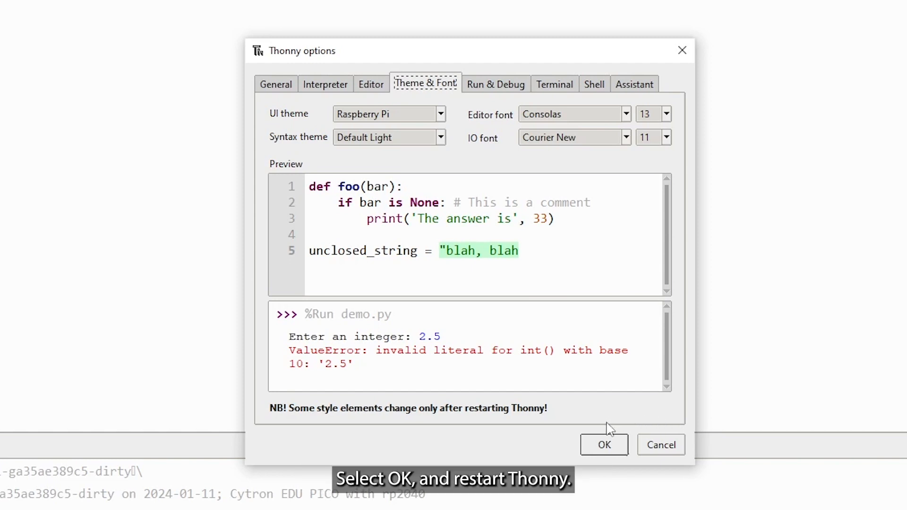
click(604, 446)
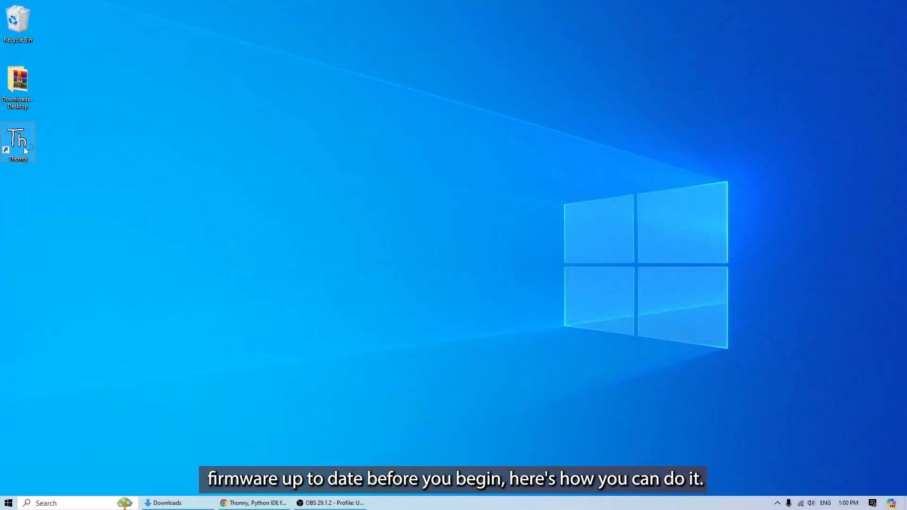
- Relaunch Thonny from the desktop shortcut with CircuitPython on COM6
double_click(17, 142)
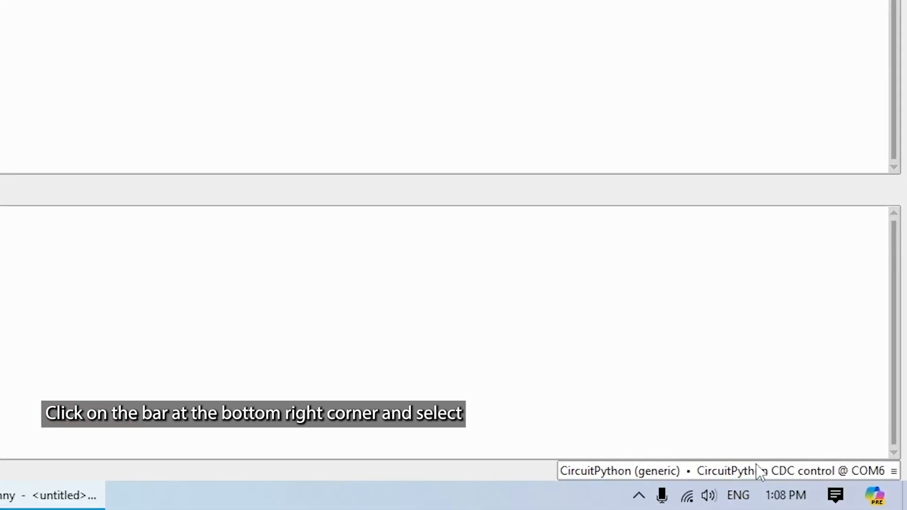
- Install CircuitPython 9.0.3, RP2 family, Cytron EDU PICO for Pico W variant, from the interpreter menu
click(723, 471)
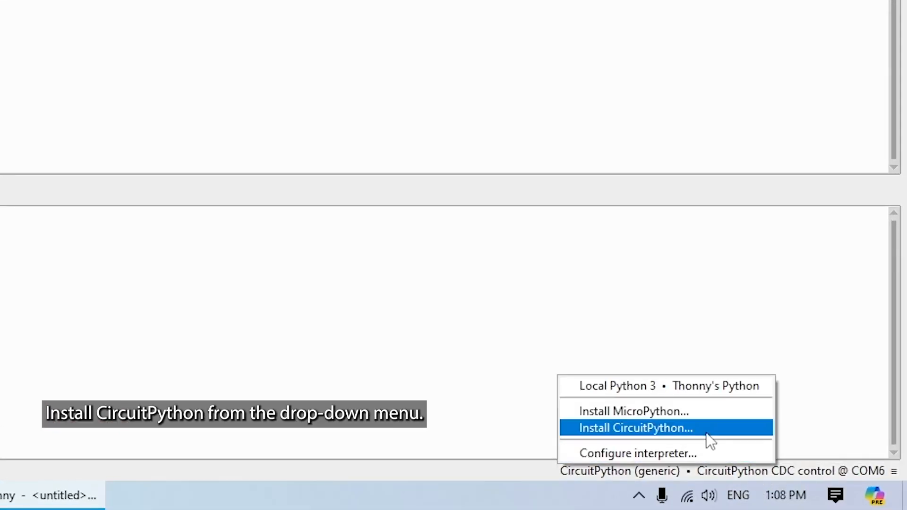
click(635, 429)
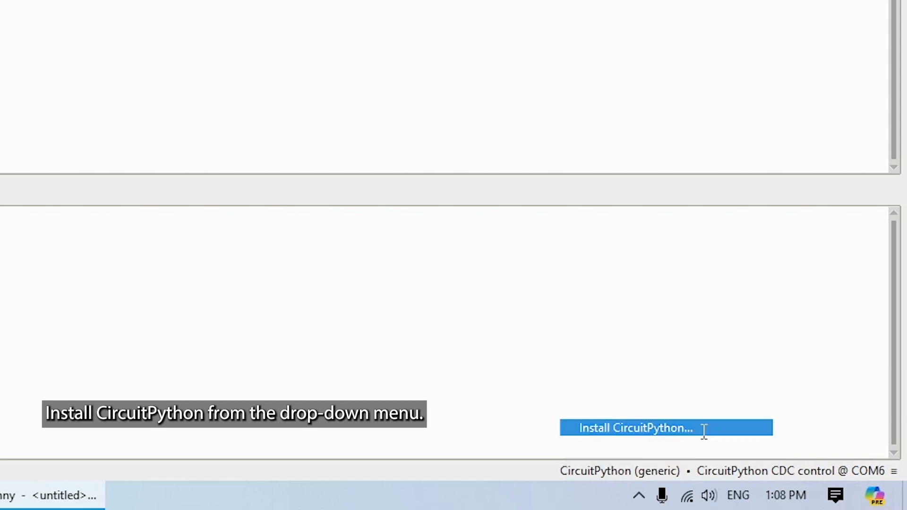
click(633, 428)
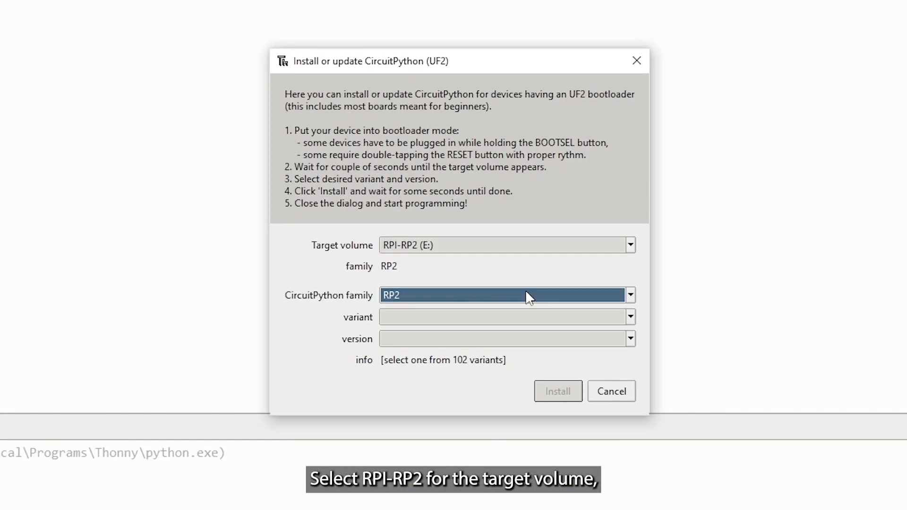
click(630, 317)
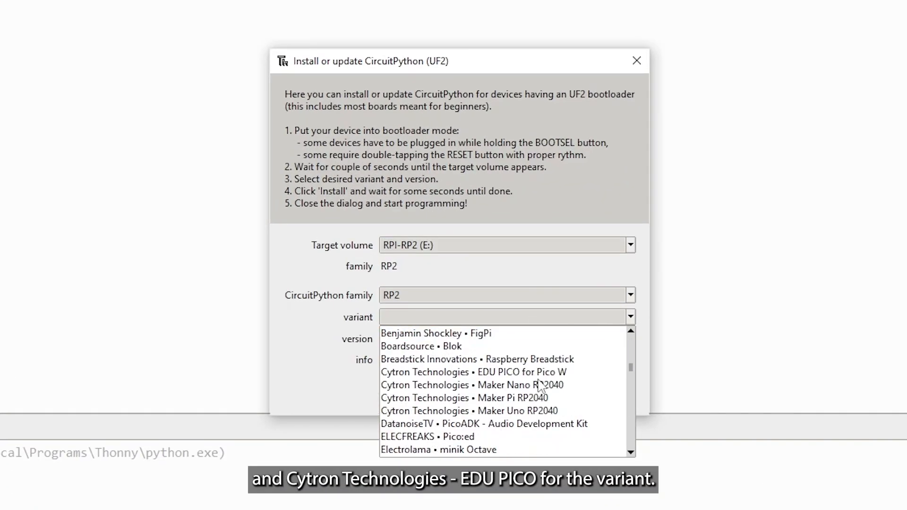
click(474, 372)
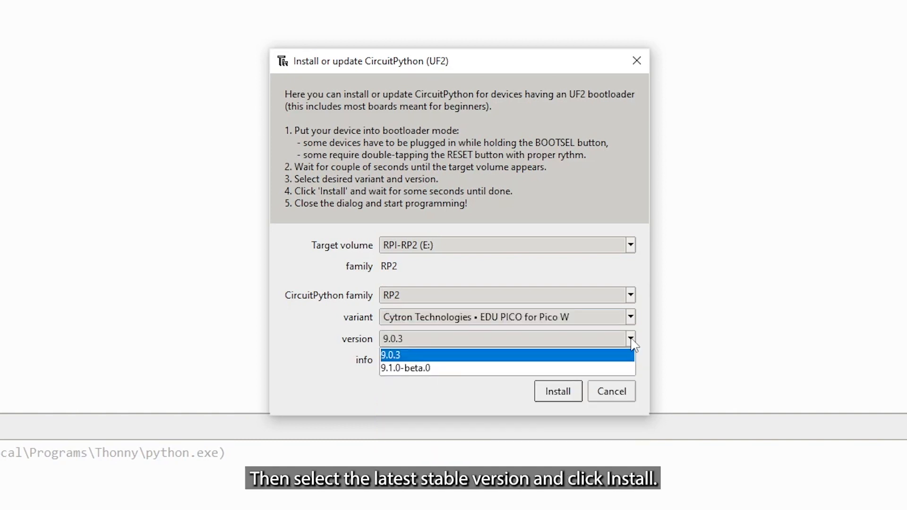
click(558, 391)
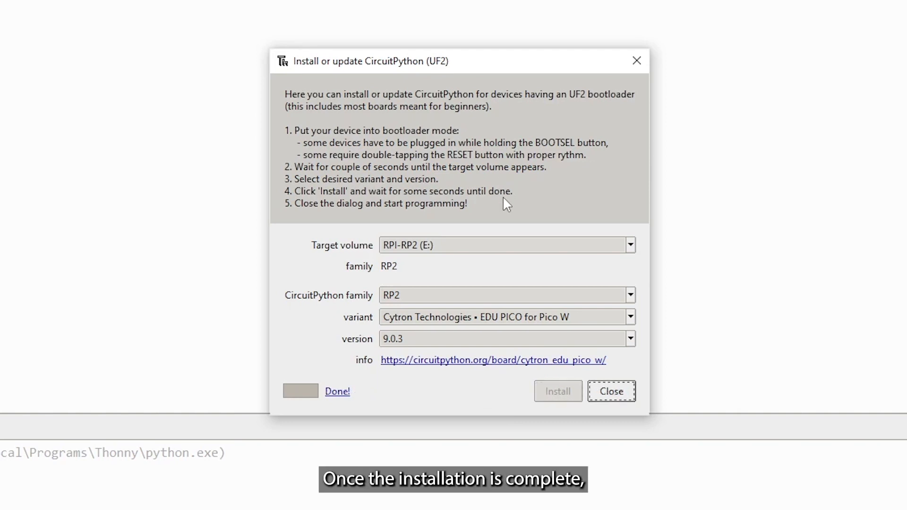
click(611, 391)
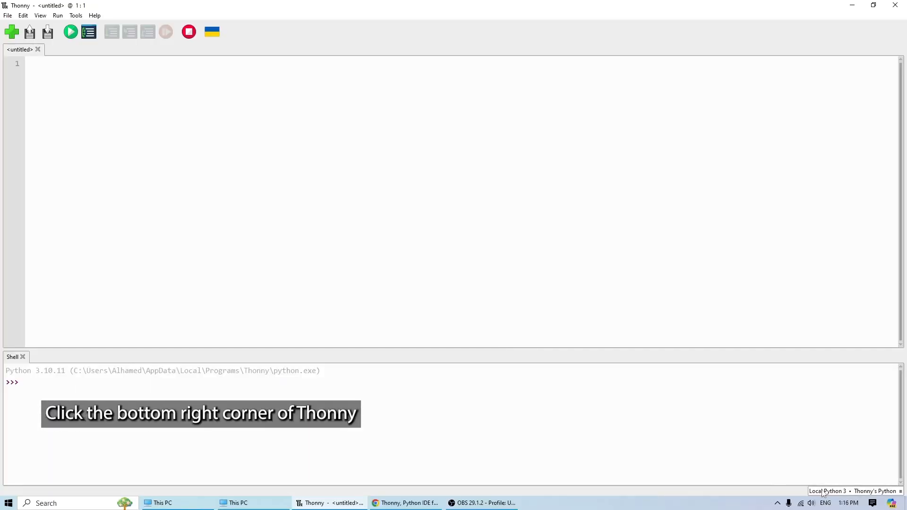
click(853, 491)
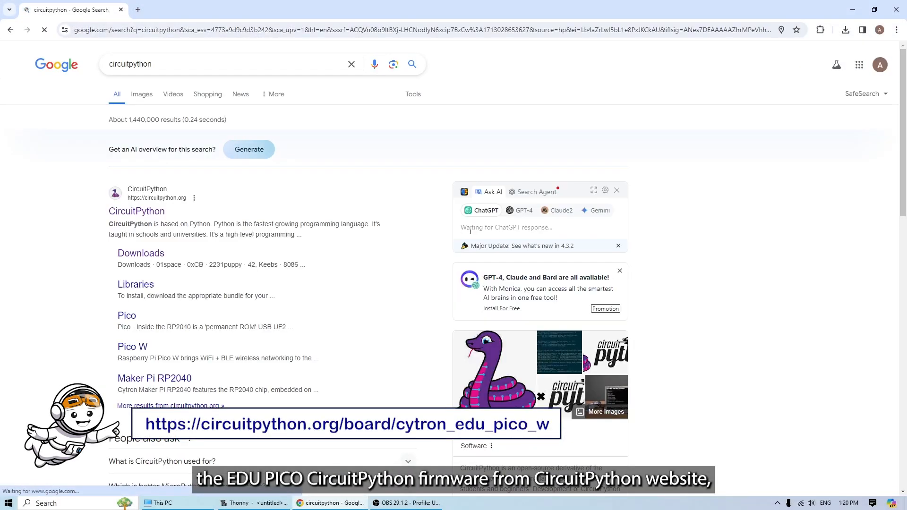
- Download the EDU PICO for Pico W .UF2 firmware from circuitpython.org Downloads, searching 'edu pico'
click(136, 211)
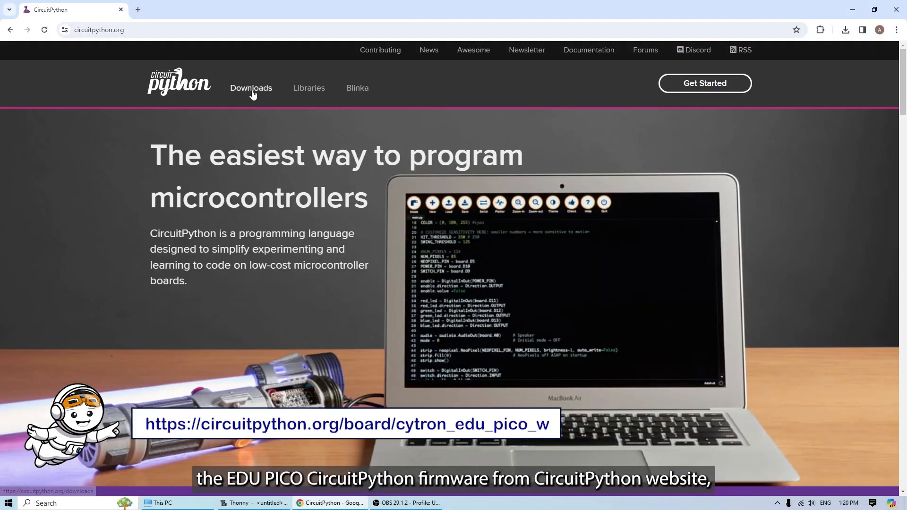
click(251, 87)
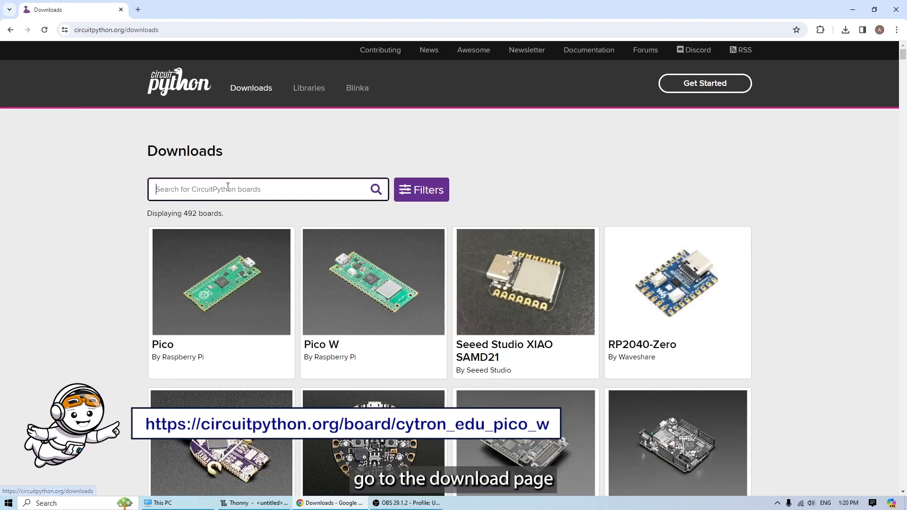
text(edu pico)
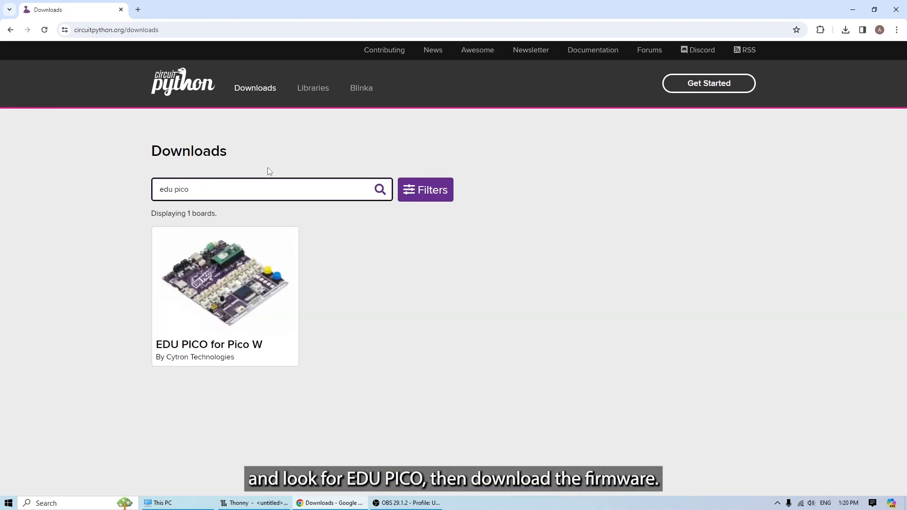
click(225, 281)
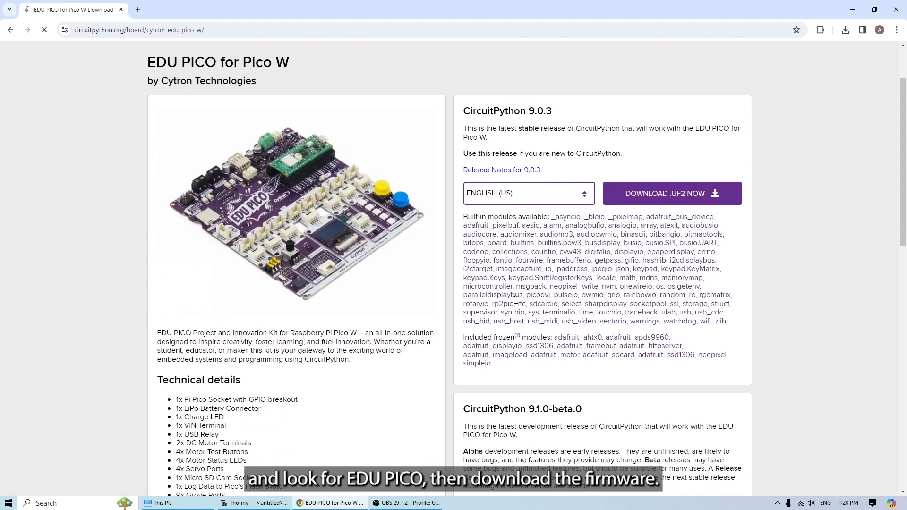
click(844, 29)
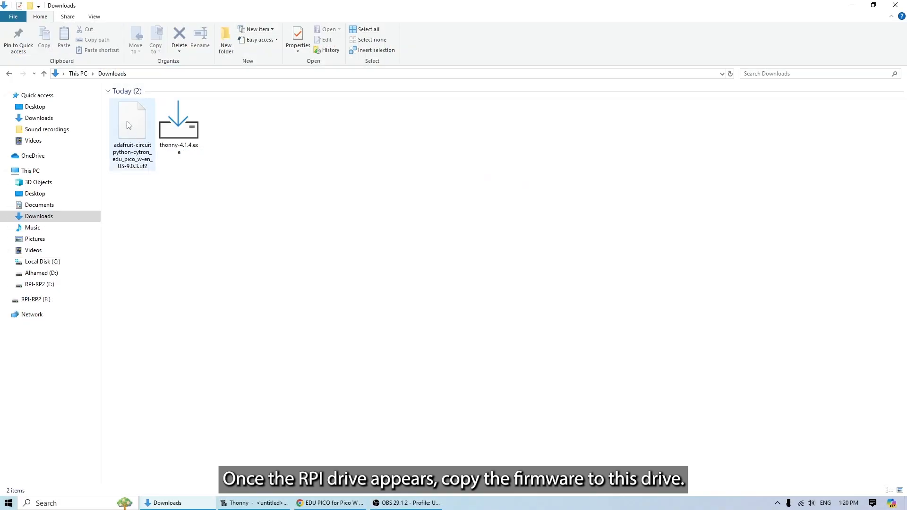
- Copy the .uf2 file onto the RPI-RP2 (E:) drive and bring Thonny to the front
drag(132, 125, 63, 379)
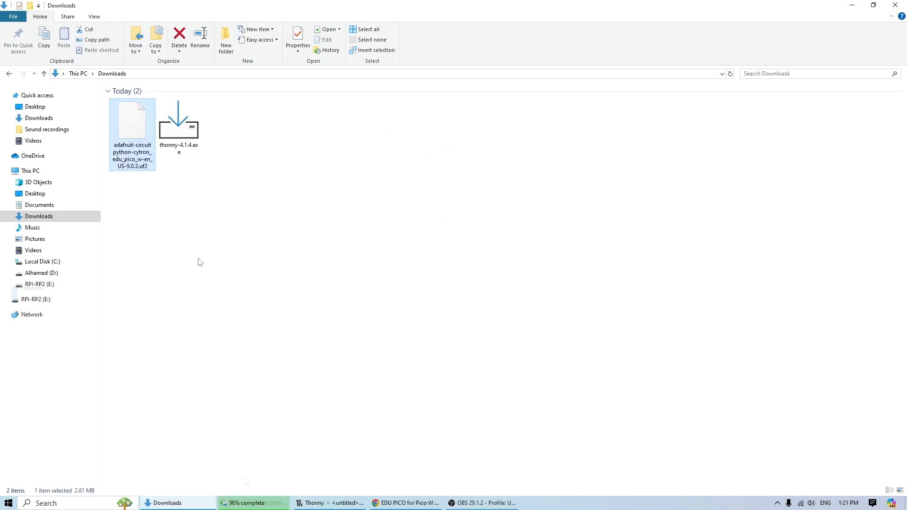
click(330, 503)
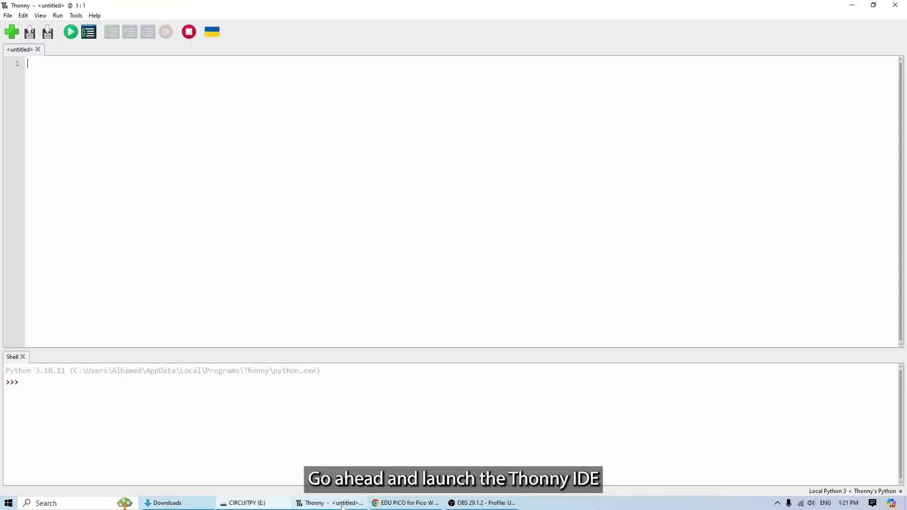
- Write print("Hello EDU PICO") in the editor and run it on the CircuitPython board
click(853, 492)
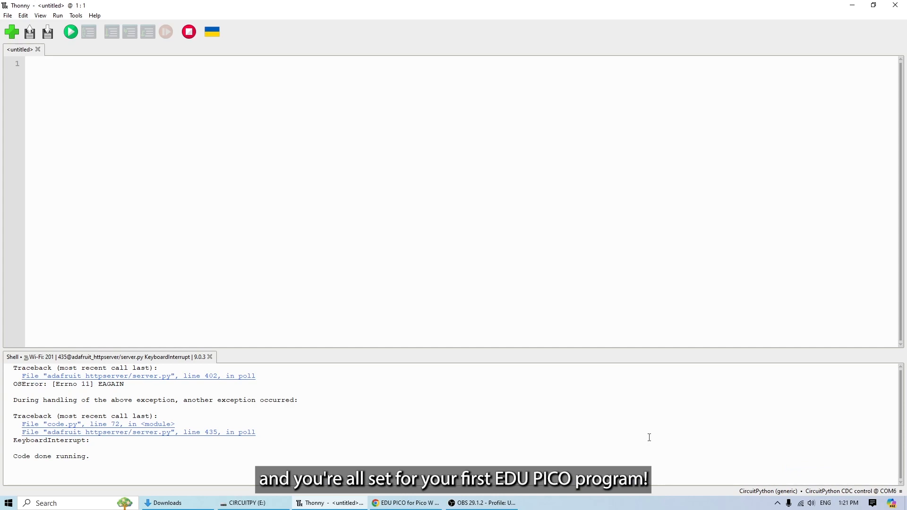
text(pri)
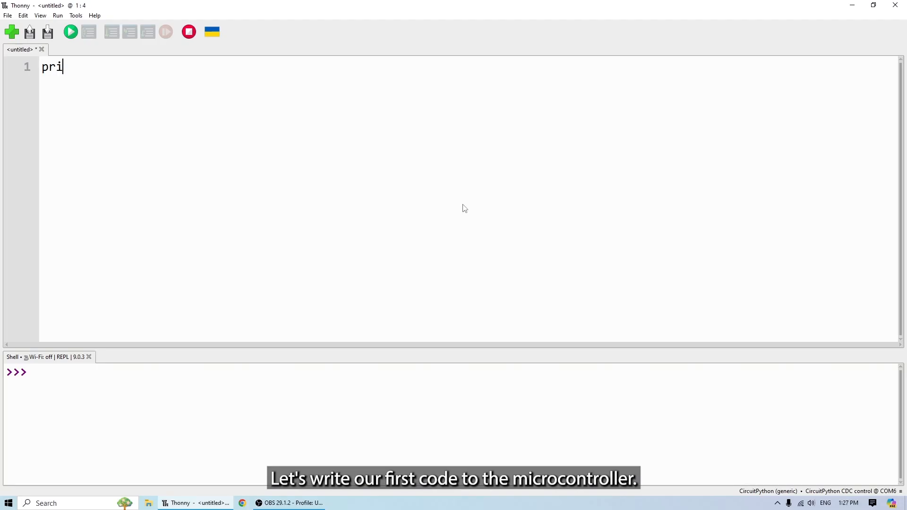
text(nt(")
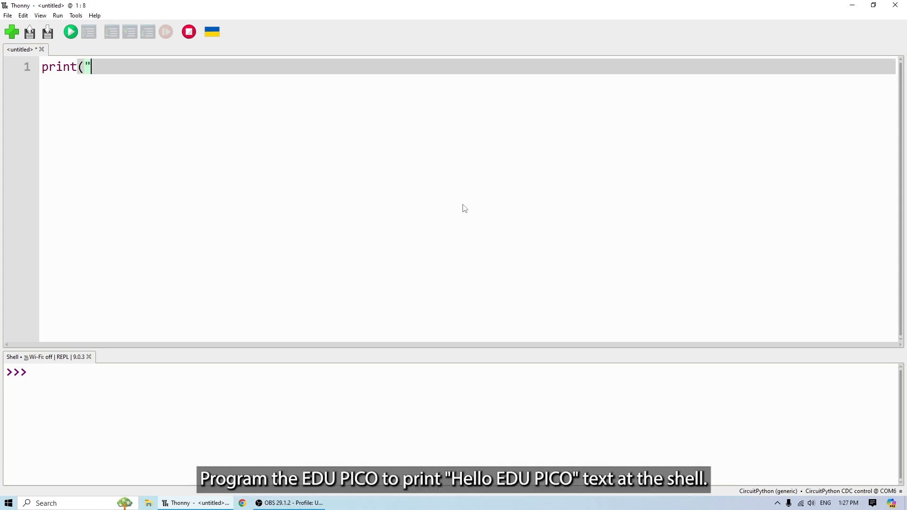
text(Hello EDU)
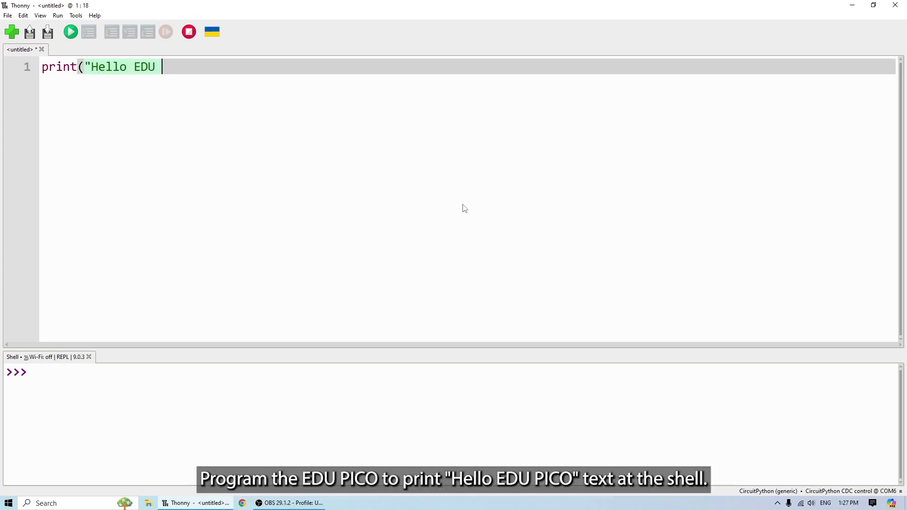
text(PICO"))
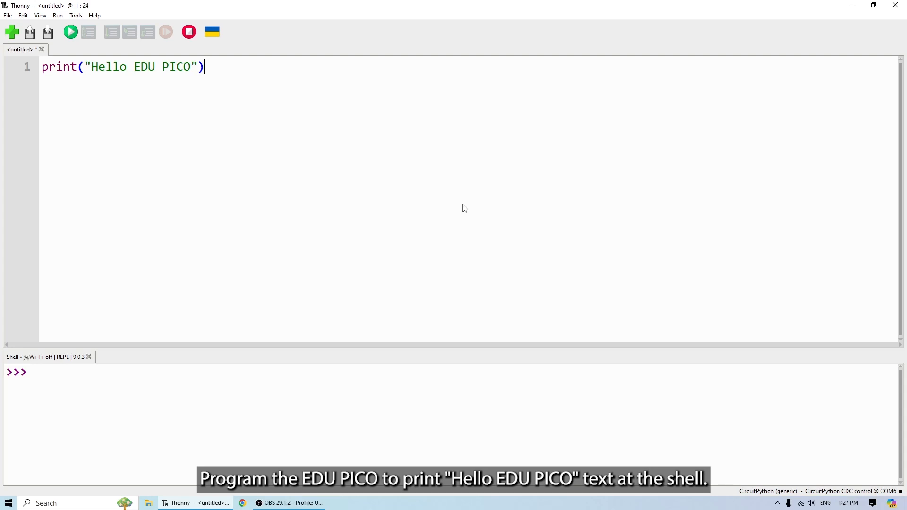
click(69, 31)
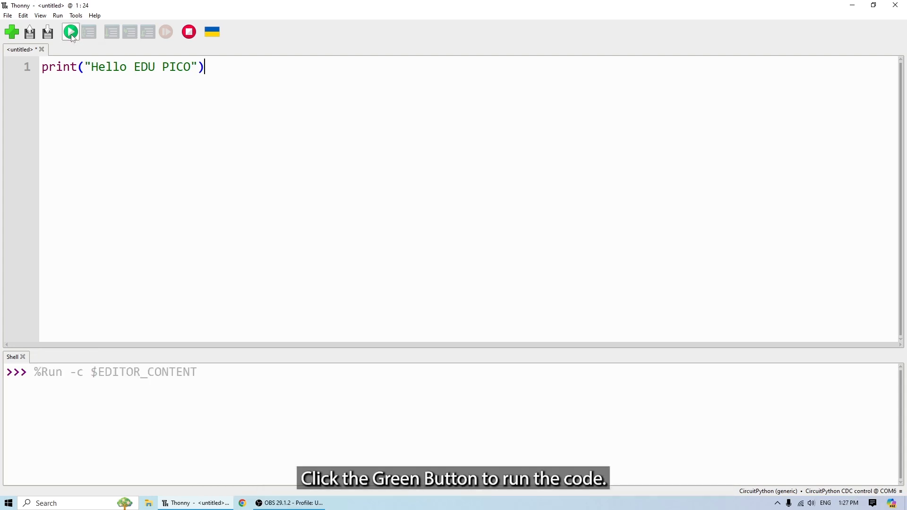
click(69, 31)
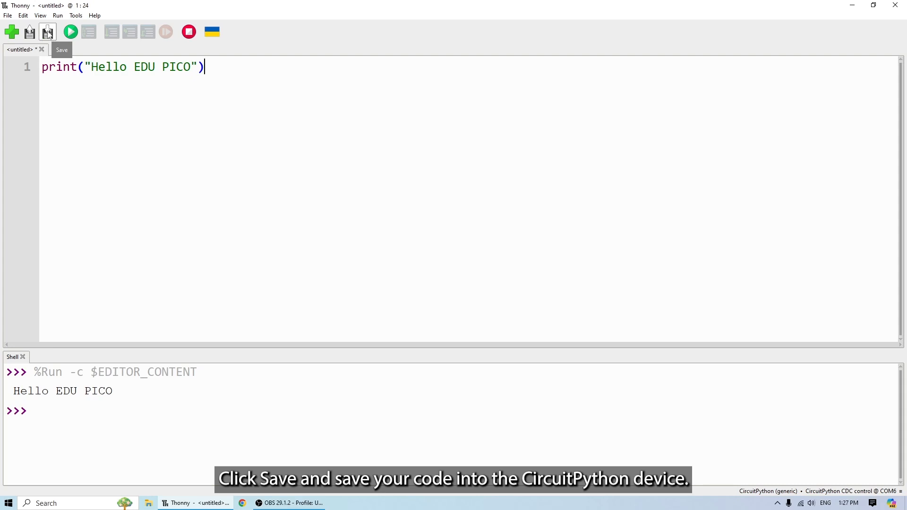
- Save the script to the CircuitPython device as Hello_EDUPICO.py
click(47, 32)
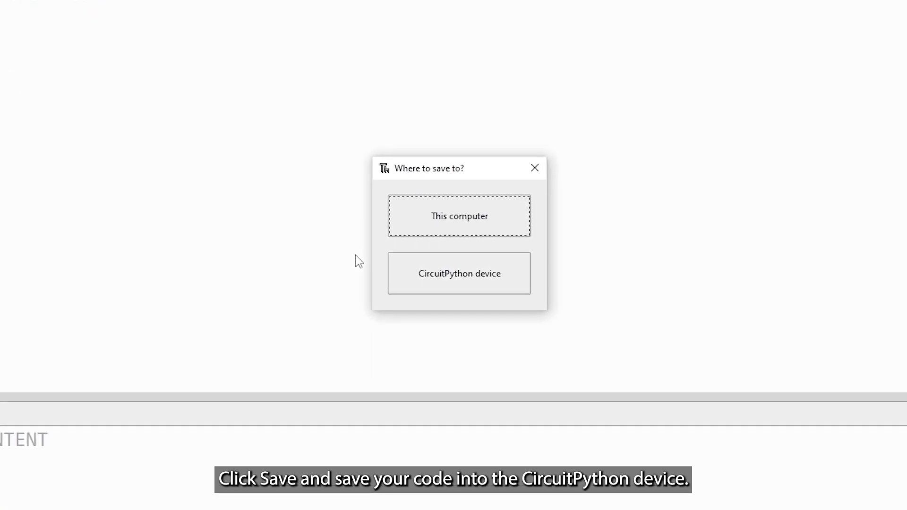
click(459, 273)
text(Hello_EDUPICO.)
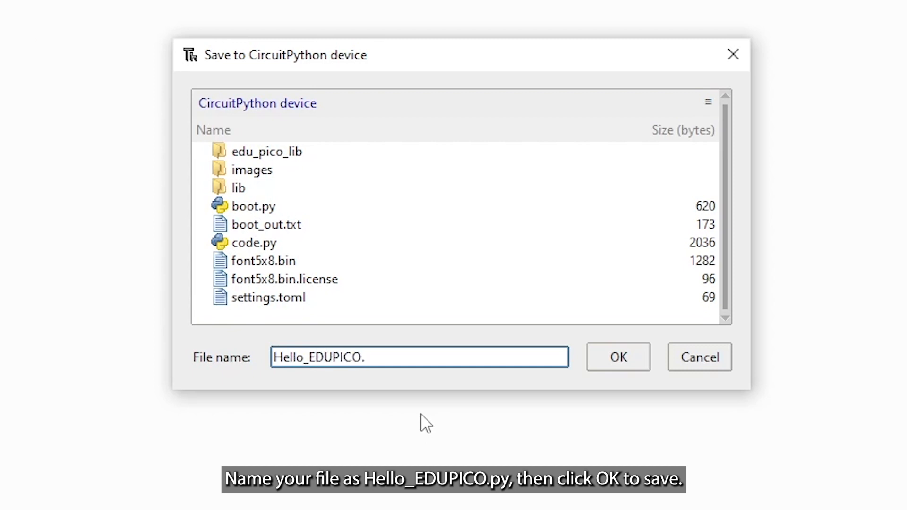
click(617, 357)
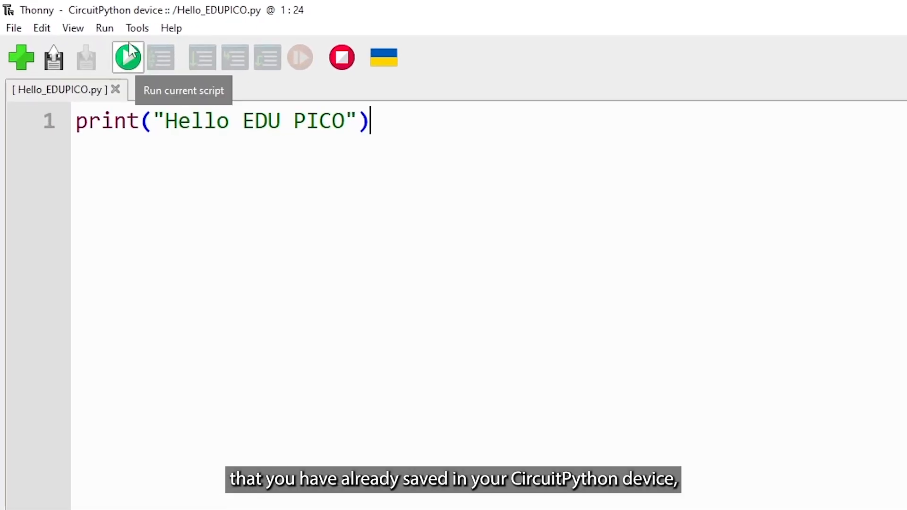
- Show the Files panel via View to list the device's files
click(73, 27)
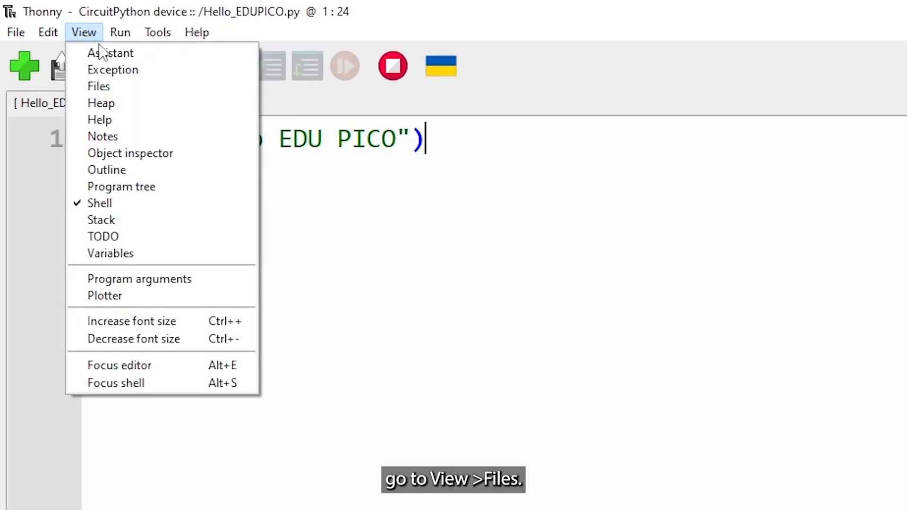
click(99, 86)
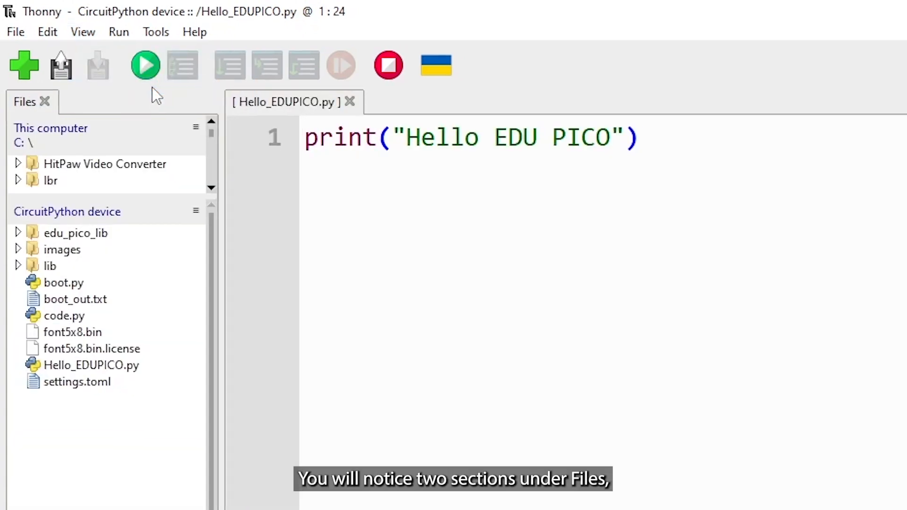